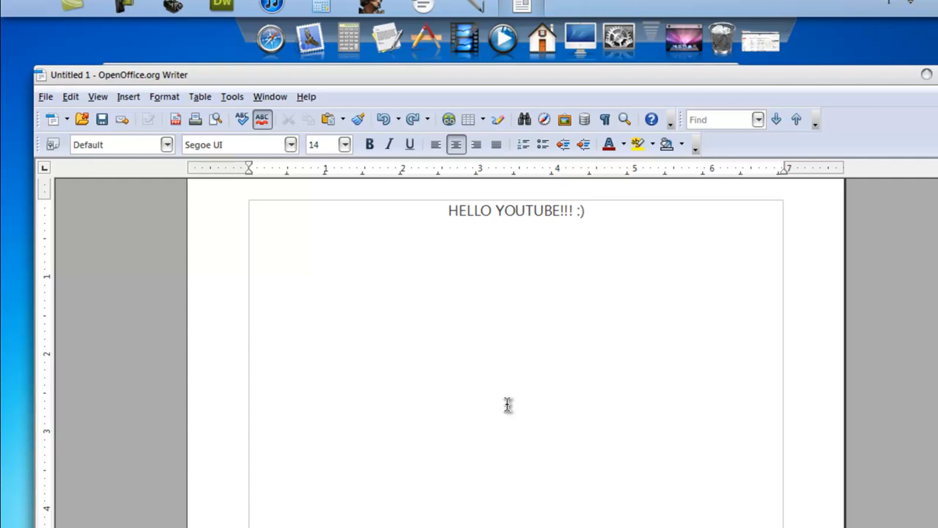
mouse_move(599, 189)
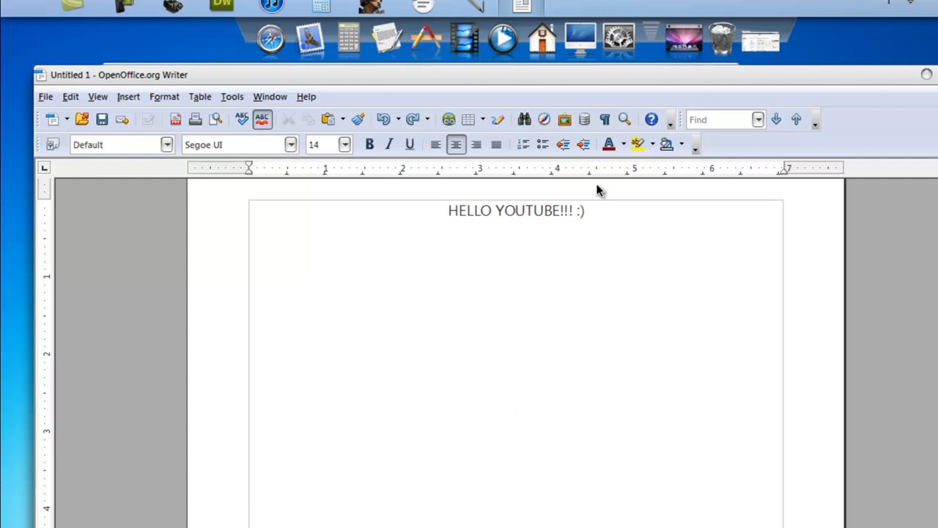
mouse_move(123, 86)
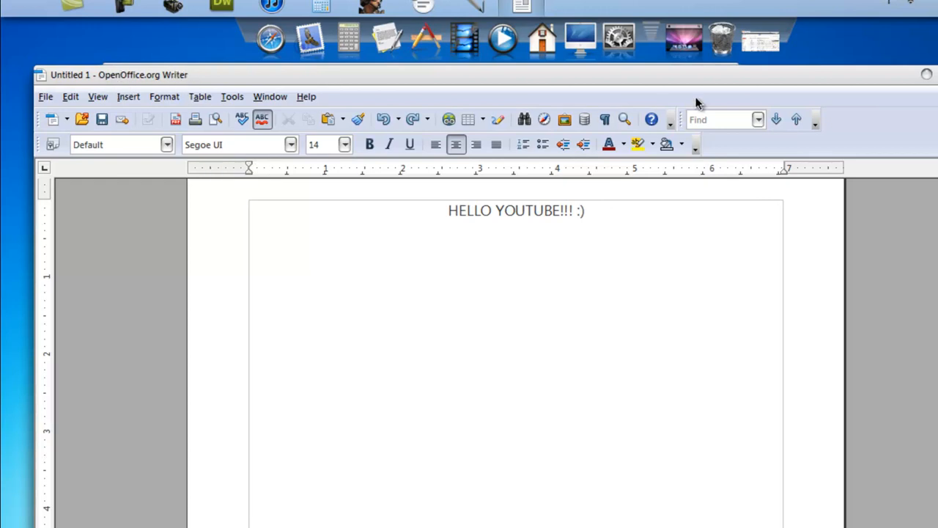
mouse_move(729, 46)
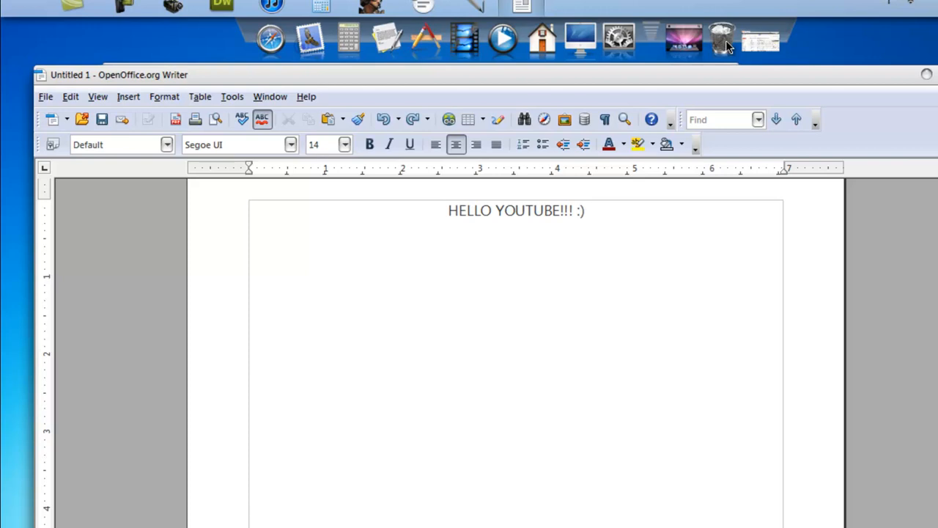
mouse_move(626, 264)
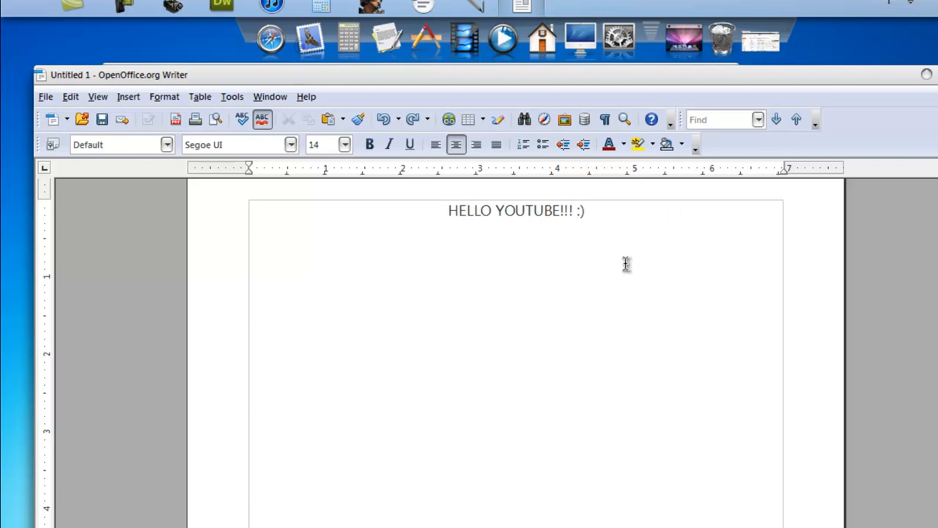
mouse_move(617, 218)
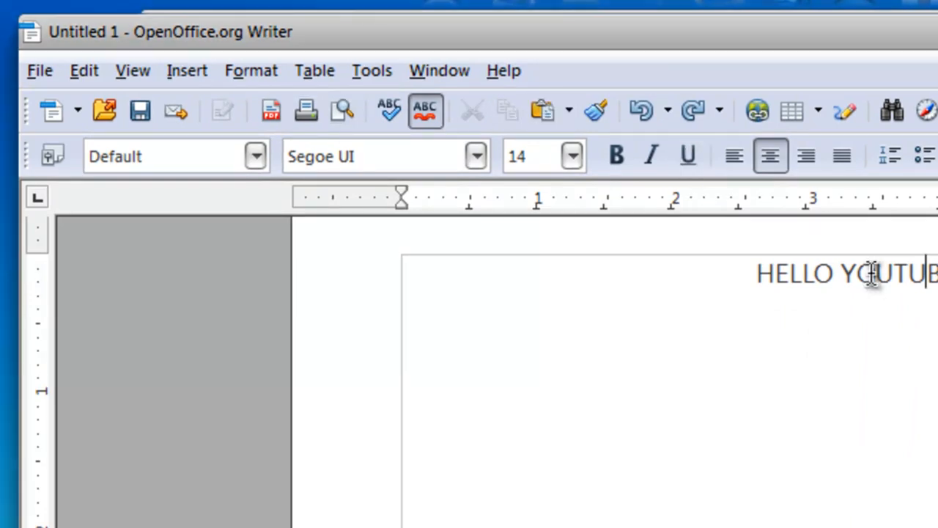
Select the 'HELLO YOUTUBE!!! :)' heading and make it bold
click(475, 155)
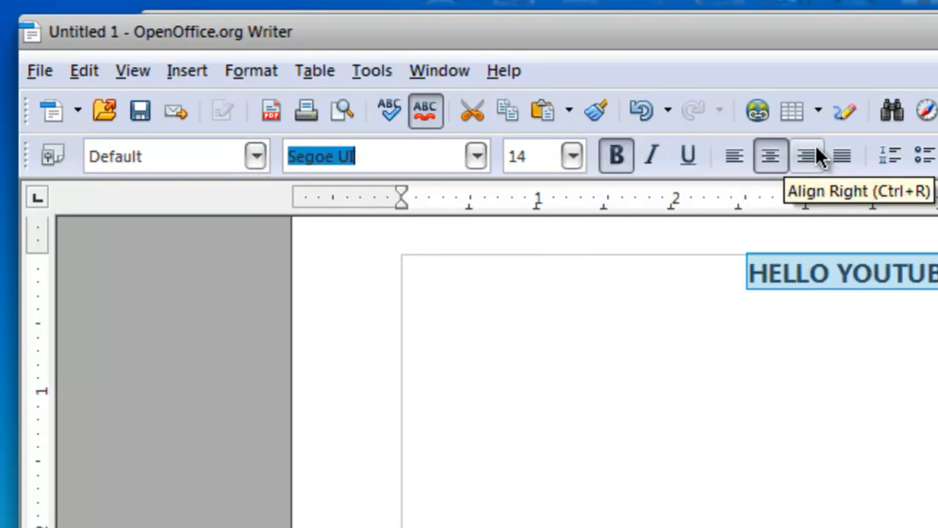
mouse_move(596, 110)
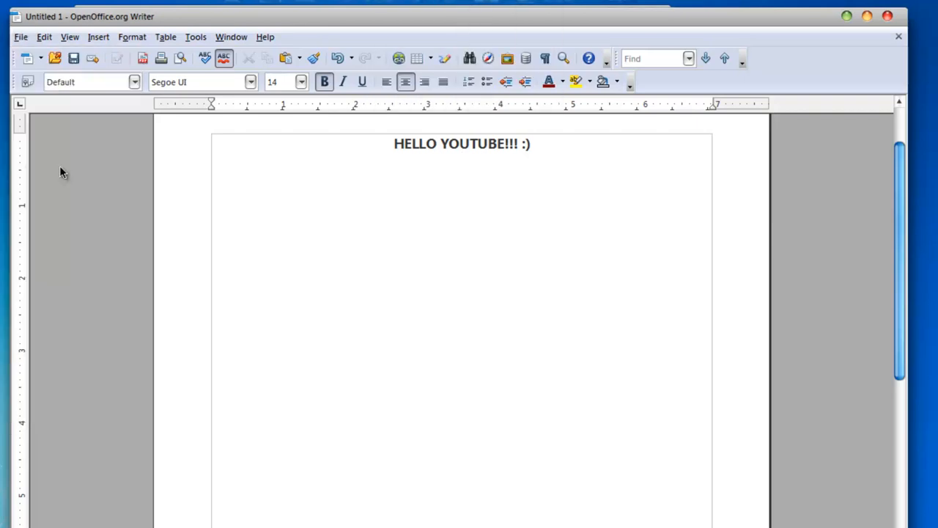
mouse_move(408, 215)
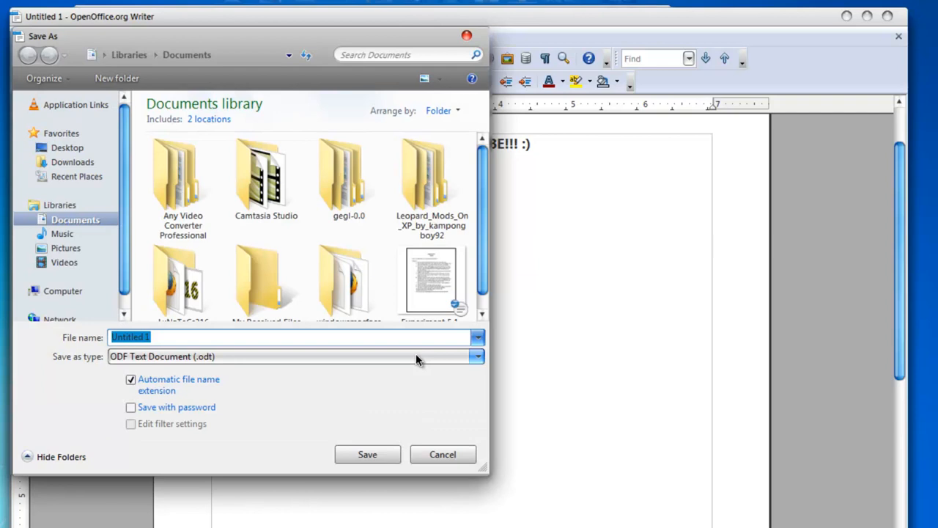
click(477, 357)
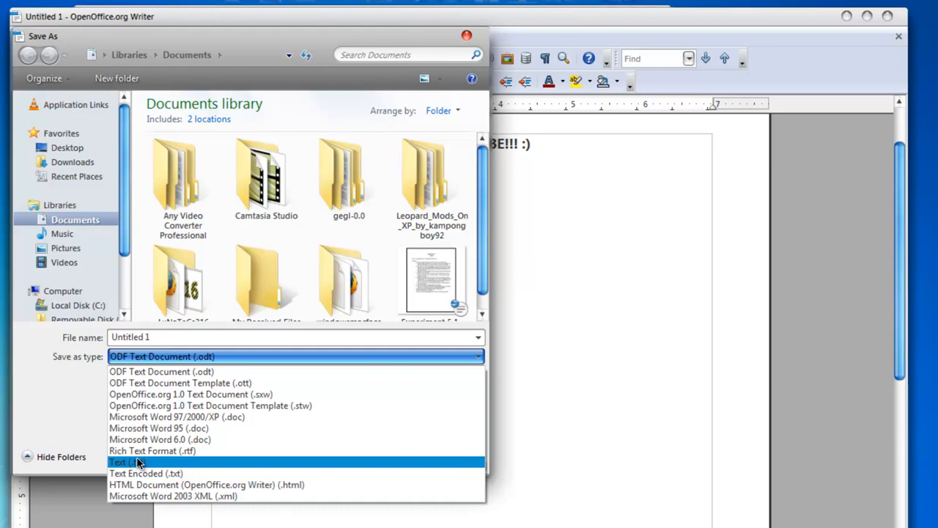
mouse_move(271, 497)
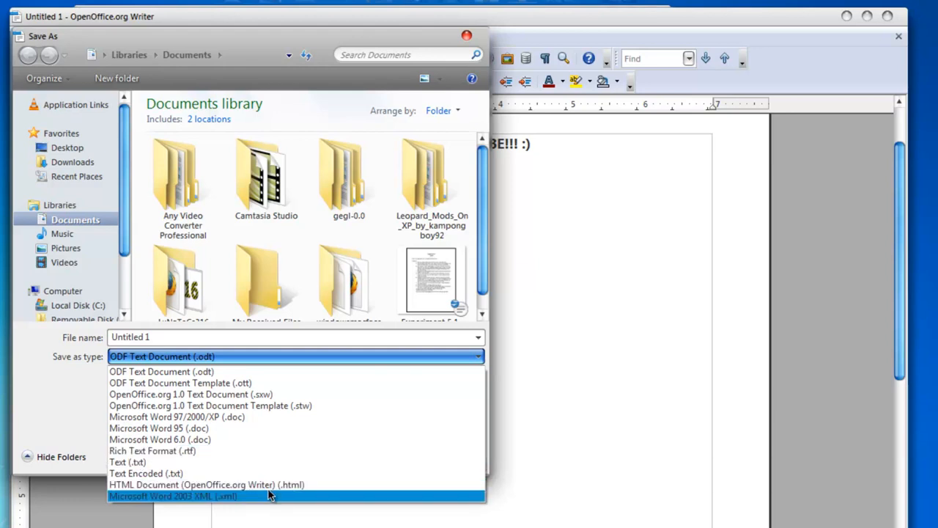
mouse_move(205, 485)
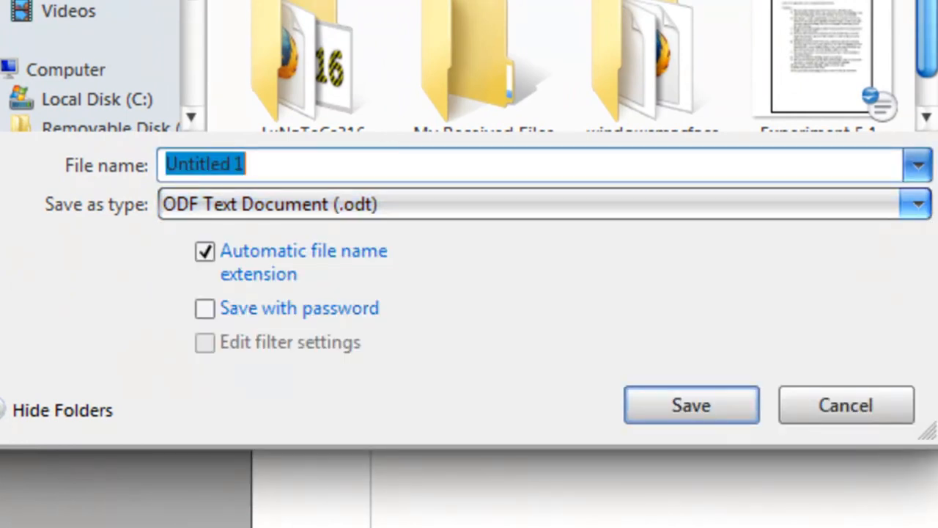
text(Hello youtube)
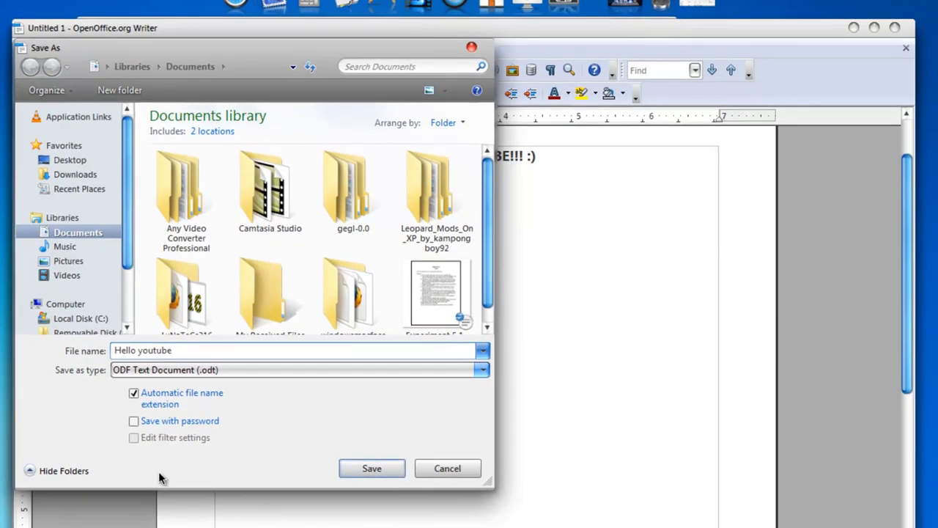
click(372, 468)
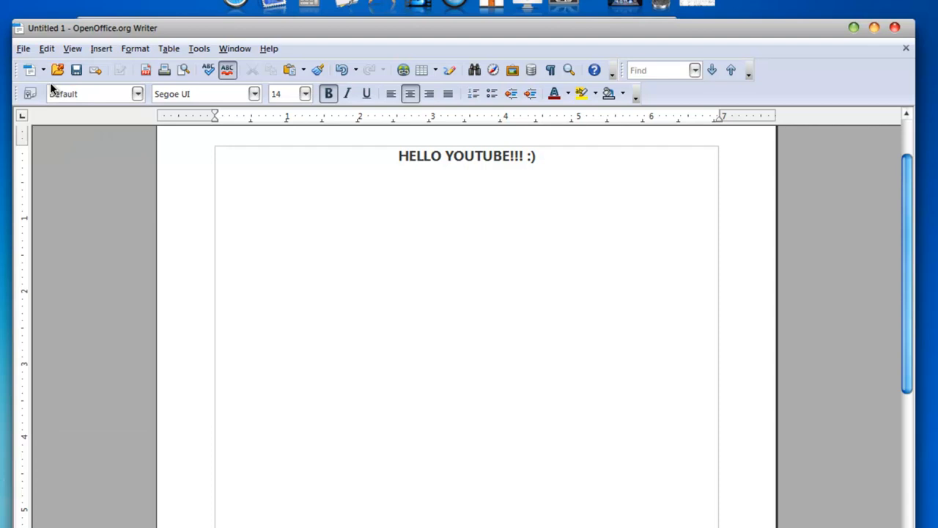
Open 'Experiment 5.1 - Inertia' from the Documents library
click(58, 70)
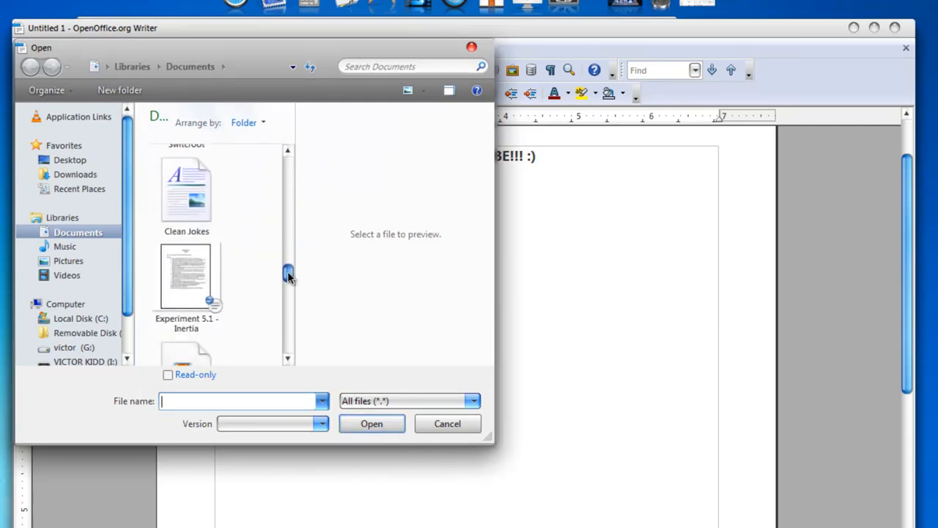
click(186, 275)
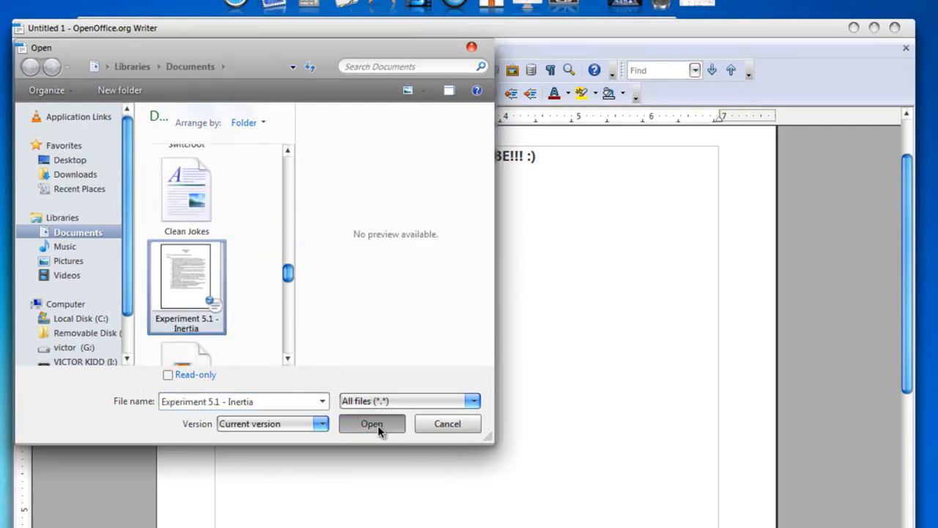
click(371, 424)
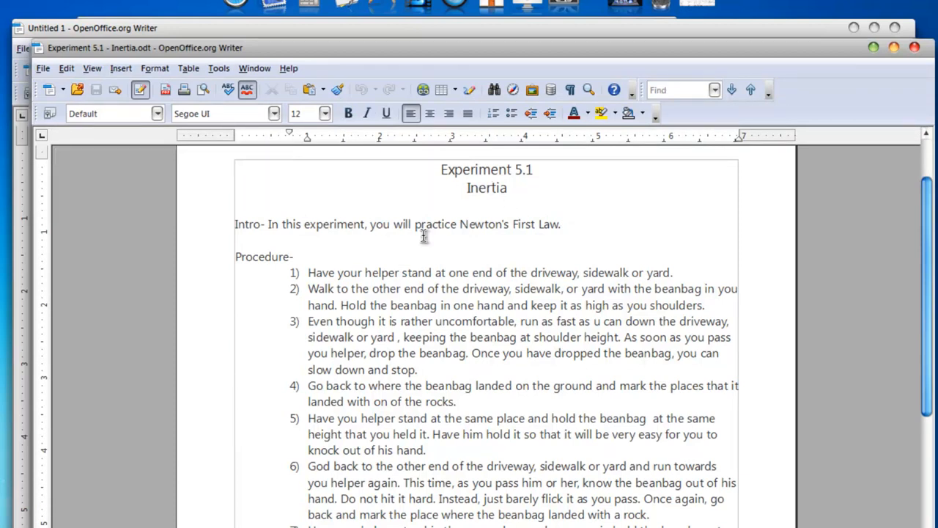
scroll(down, 3)
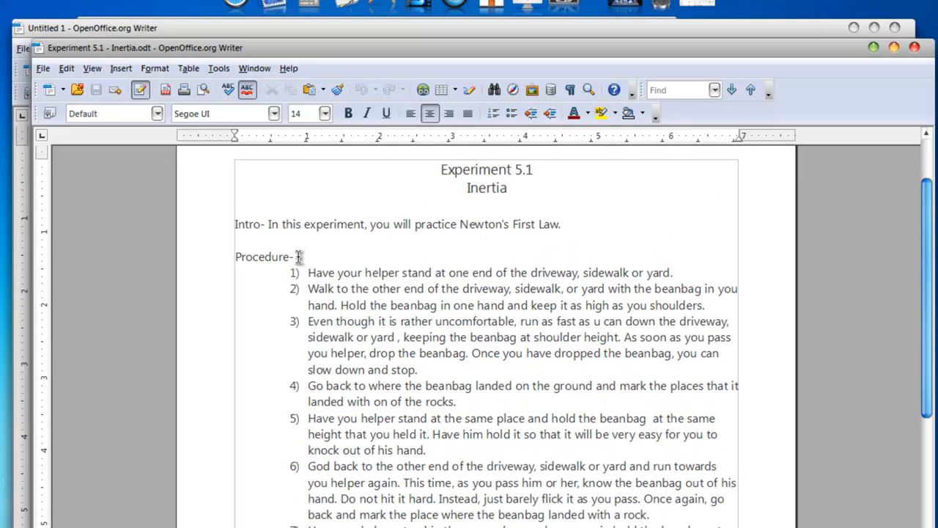
scroll(down, 3)
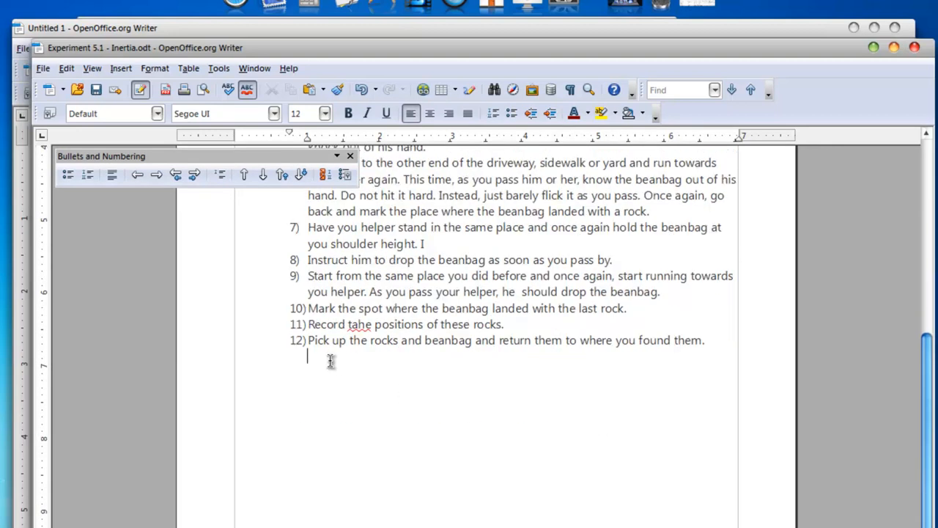
scroll(down, 3)
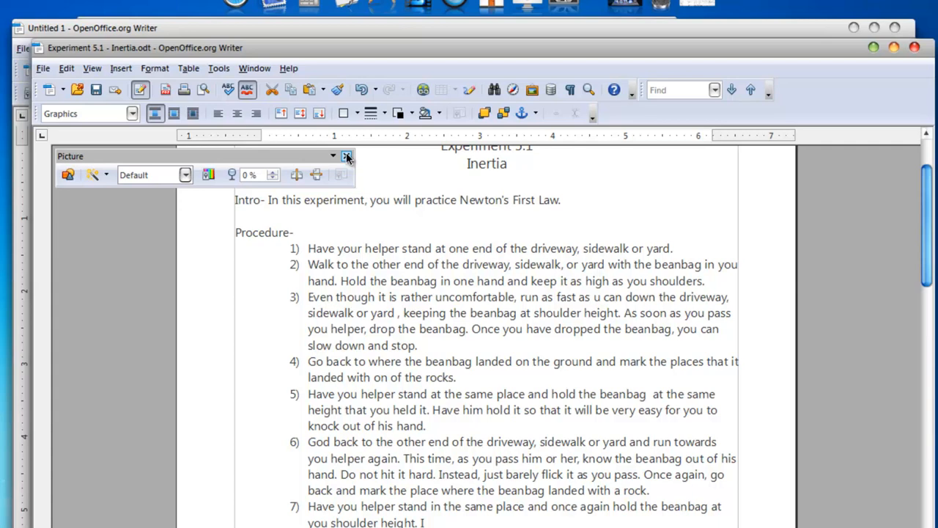
click(347, 157)
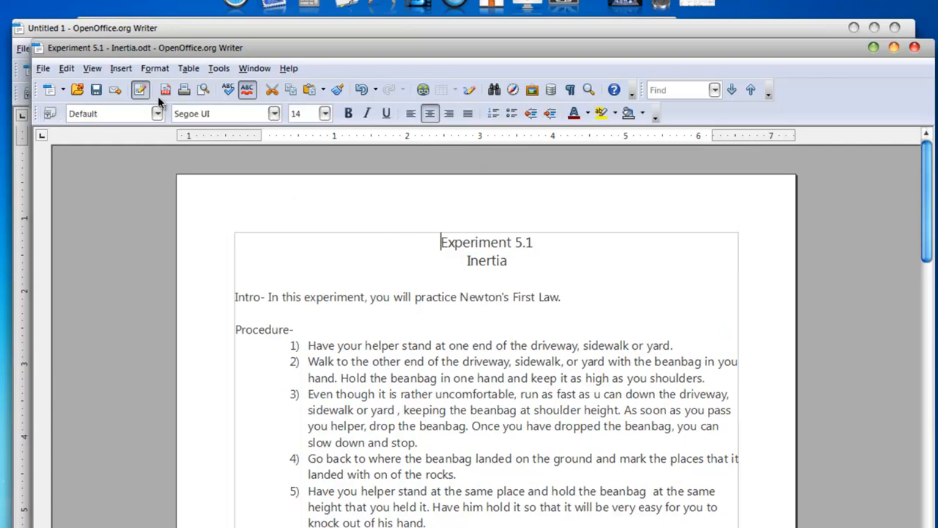
mouse_move(165, 90)
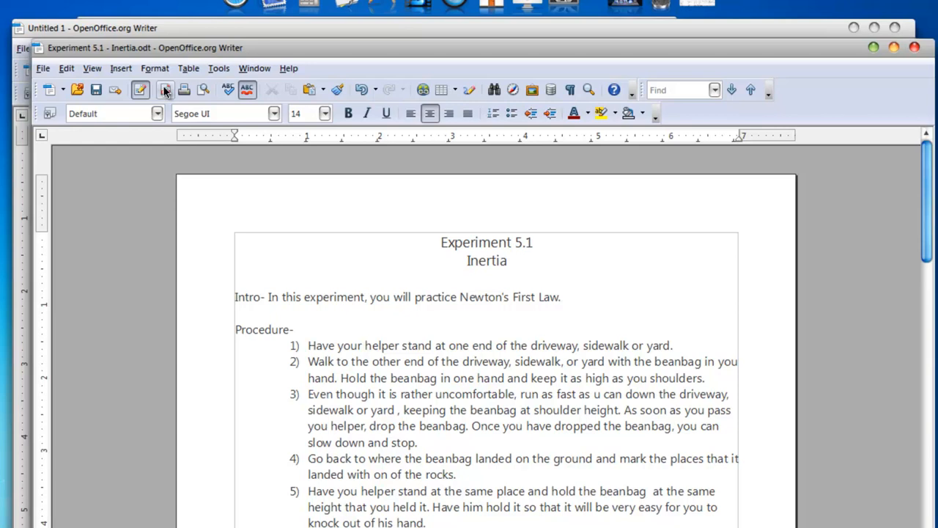
Close the 'Experiment 5.1 - Inertia' window with its red close button
click(441, 242)
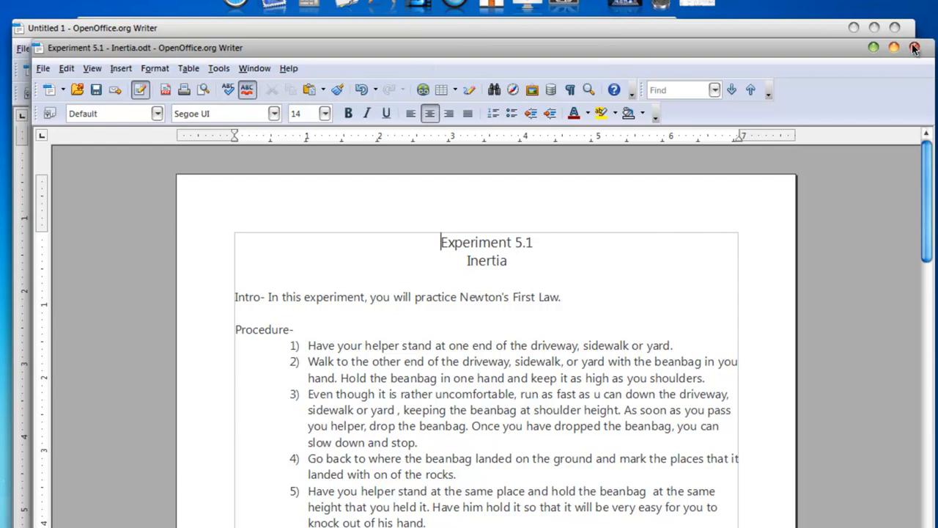
click(915, 48)
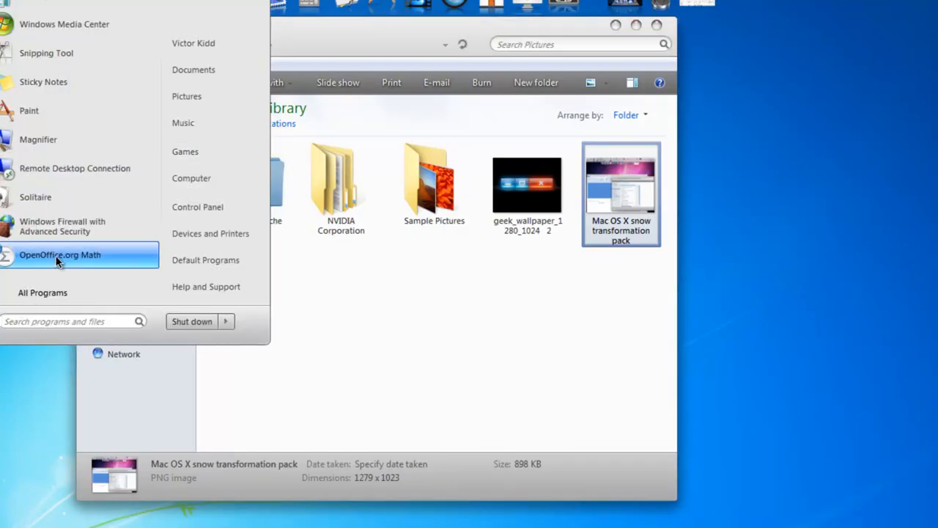
mouse_move(43, 292)
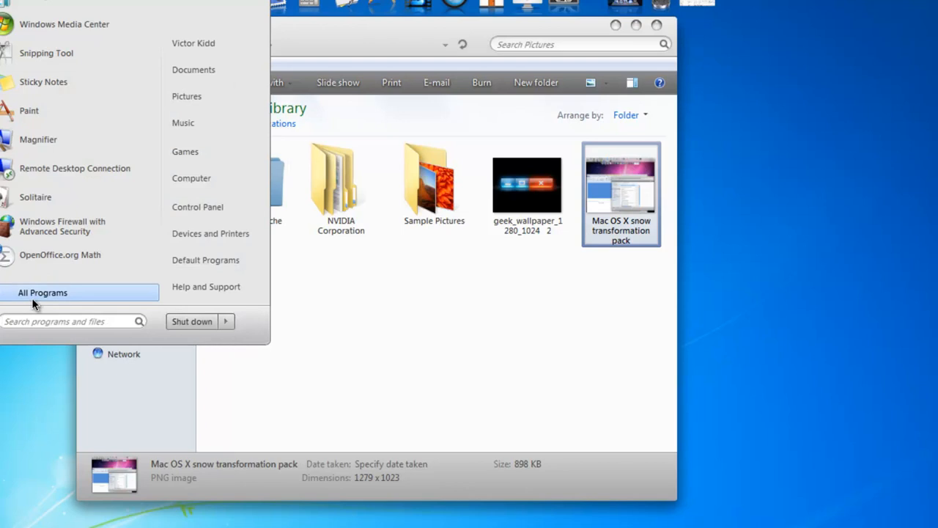
click(42, 292)
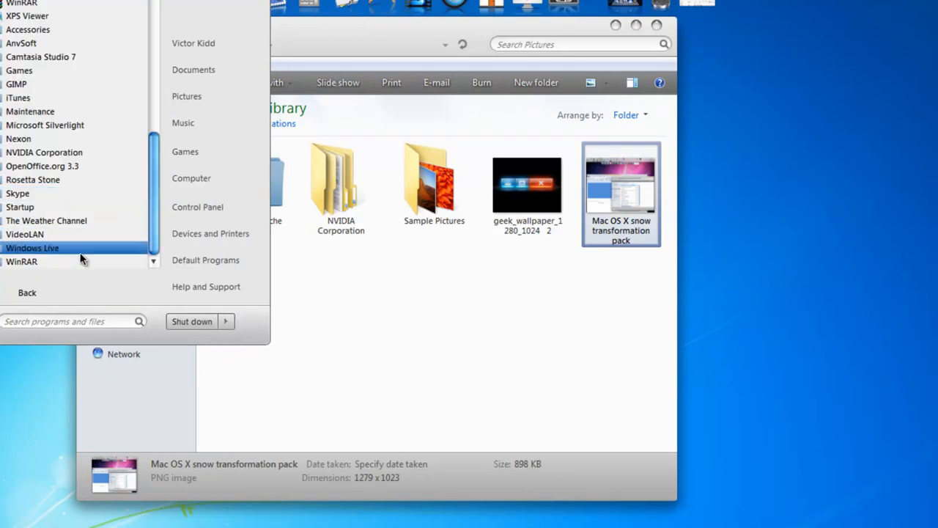
click(42, 166)
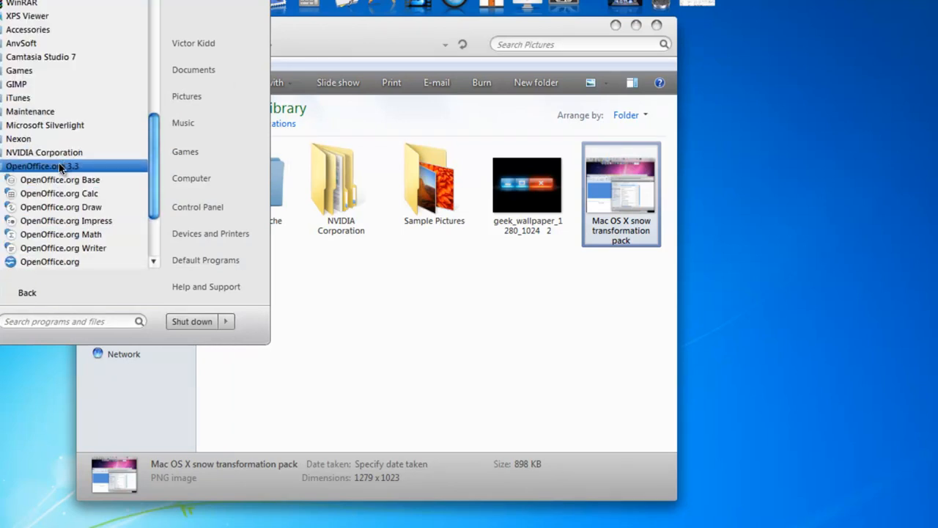
mouse_move(61, 207)
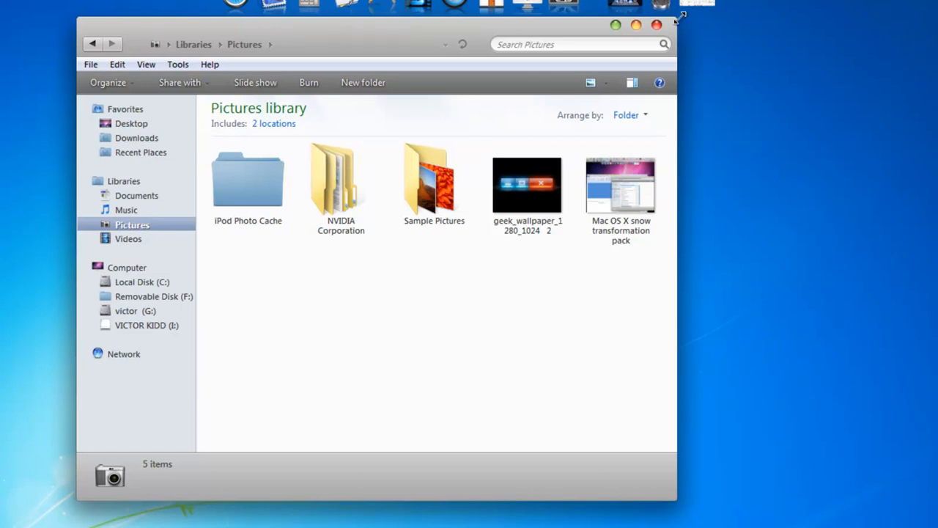
mouse_move(675, 24)
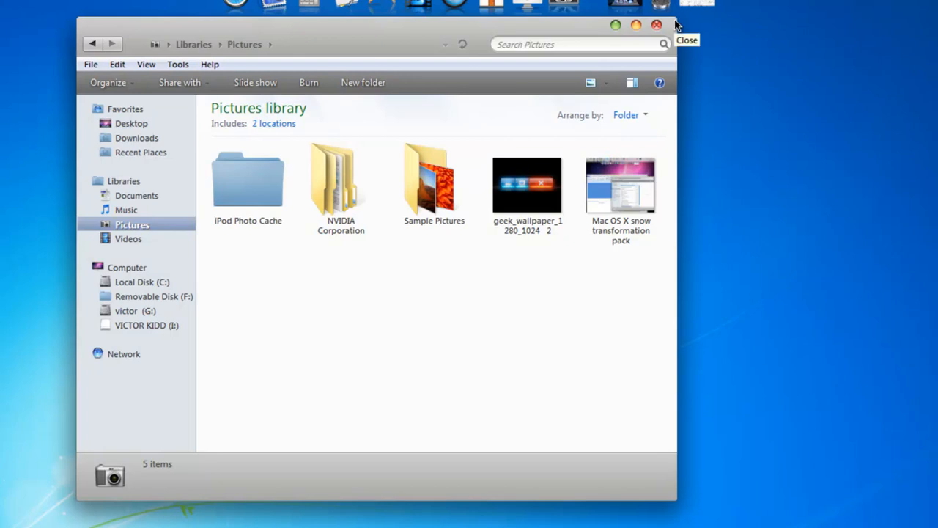